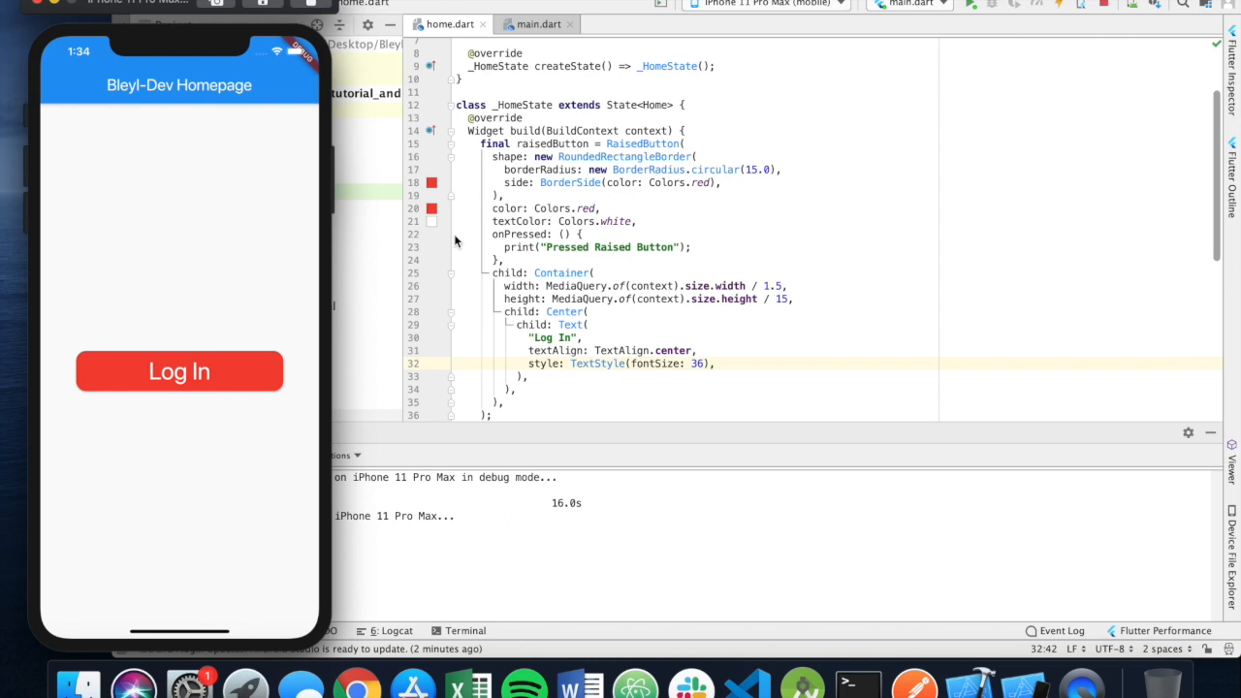
pyautogui.moveTo(241, 85)
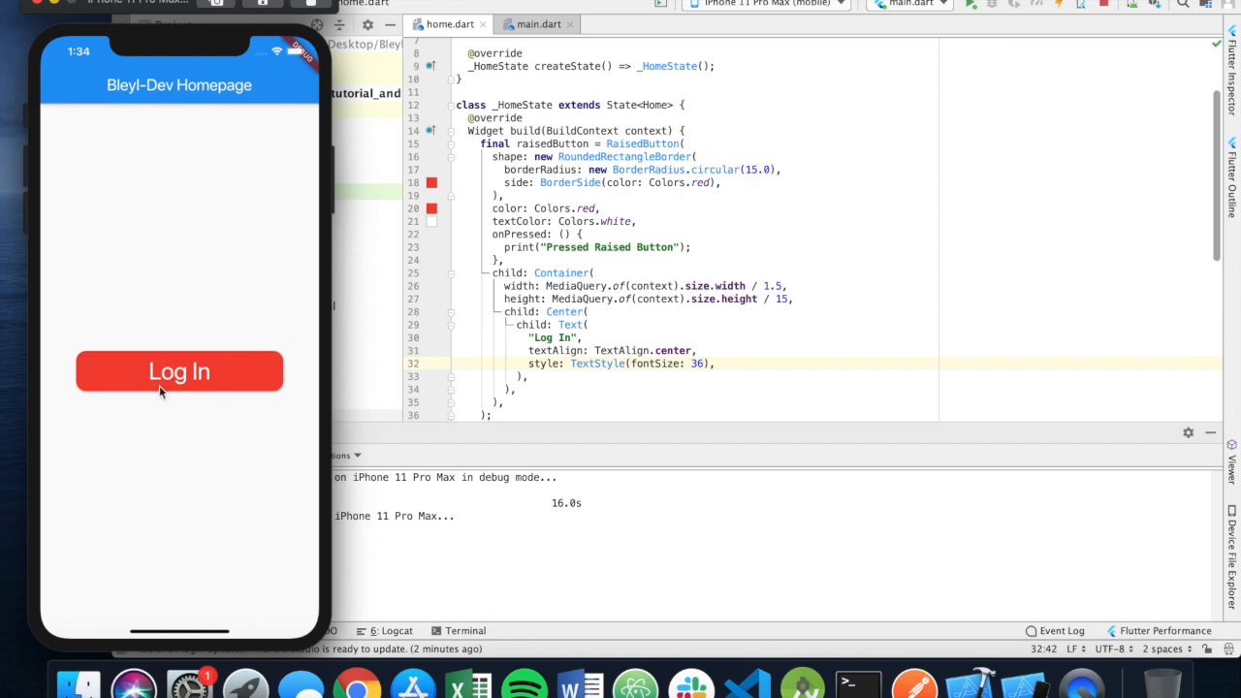
pyautogui.moveTo(671, 190)
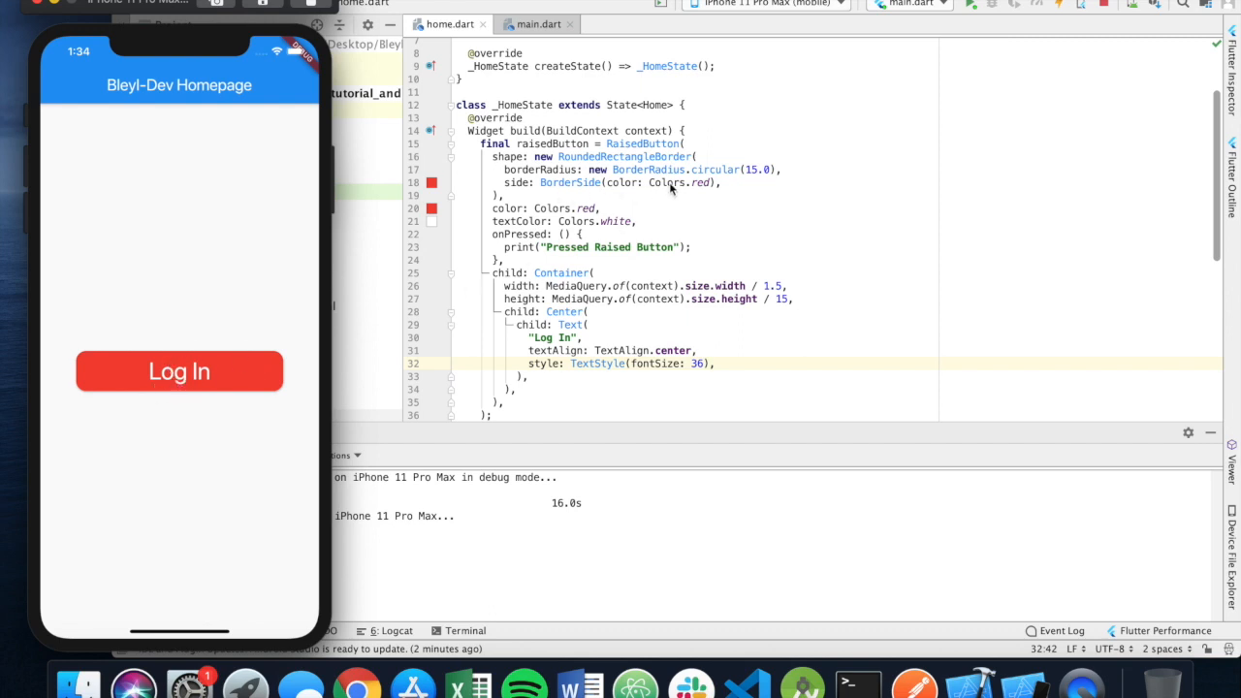
pyautogui.moveTo(632, 206)
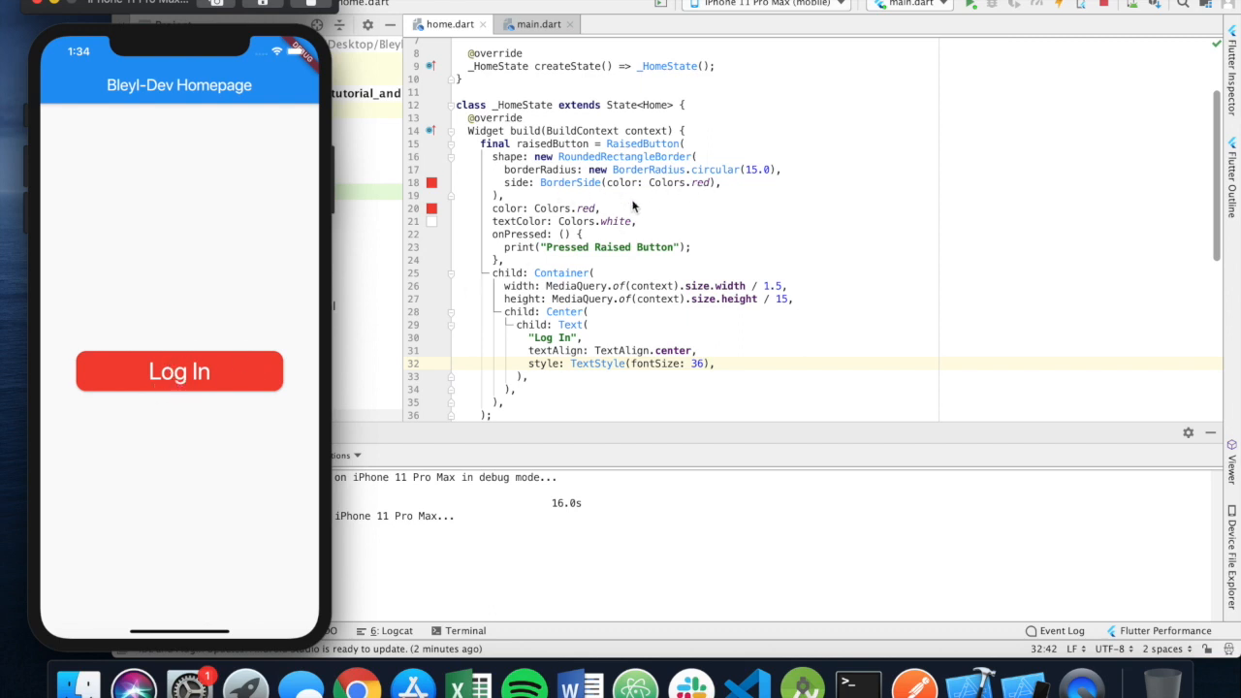
pyautogui.moveTo(507, 221)
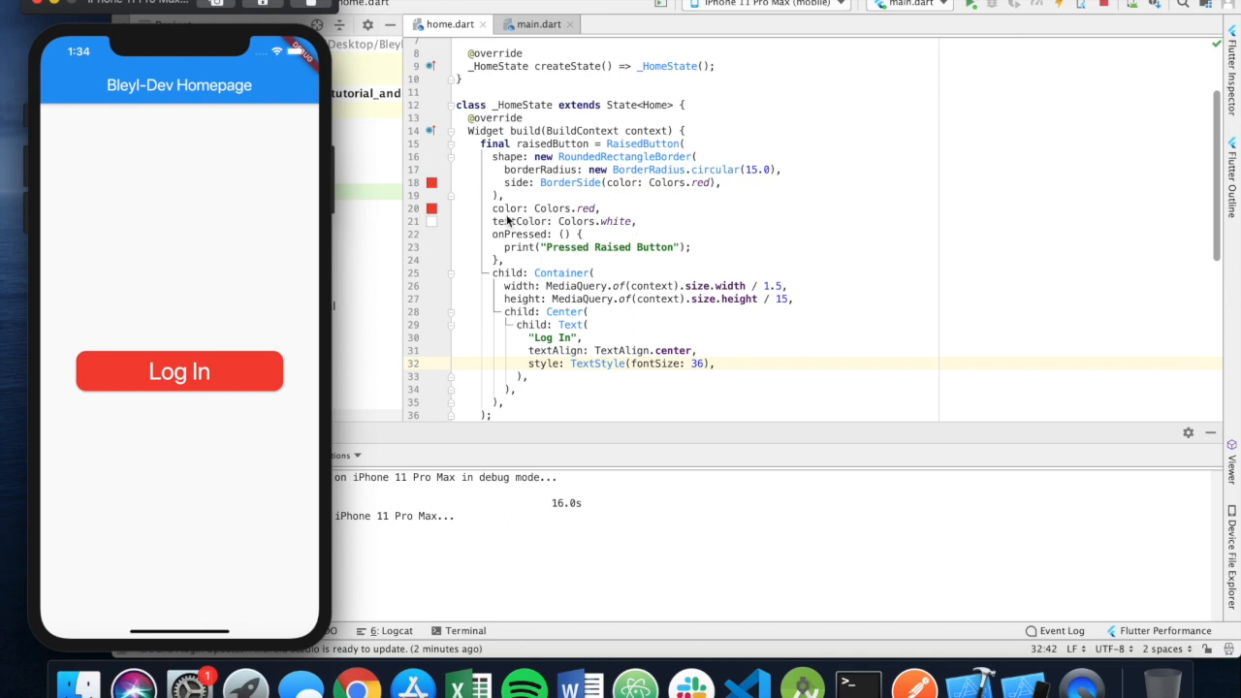
pyautogui.moveTo(613, 221)
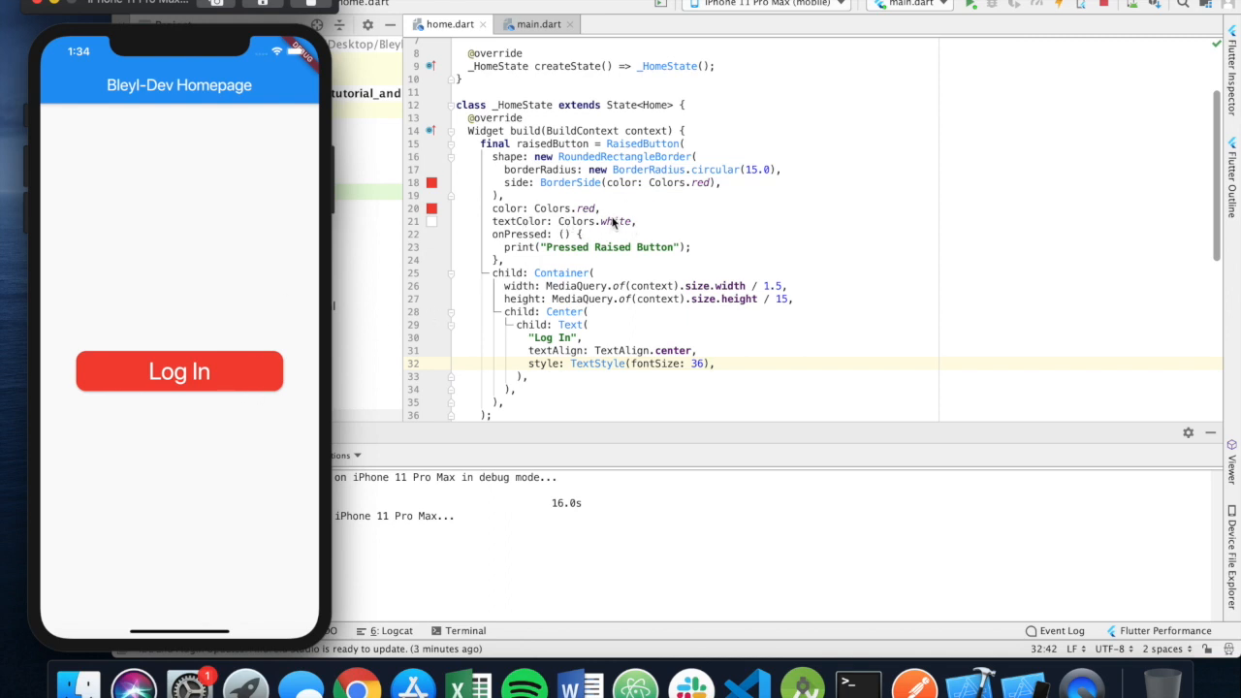
pyautogui.moveTo(551, 49)
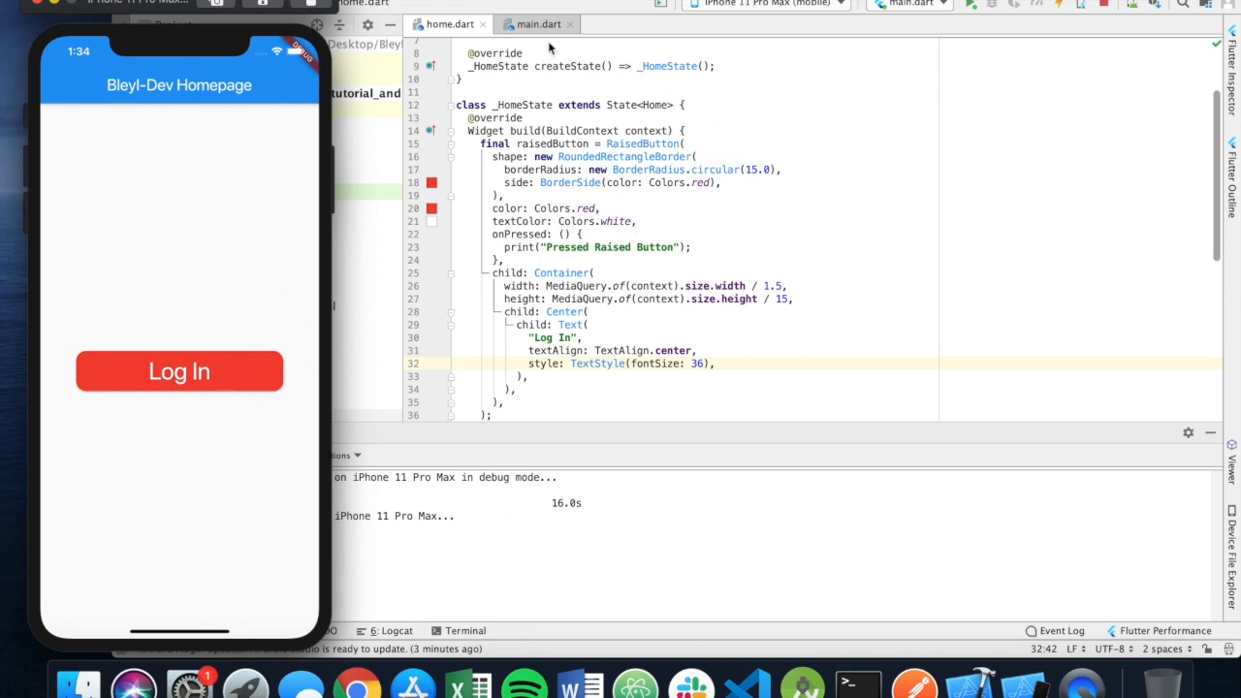
# In main.dart, set ThemeData primaryColor to the custom purple Color(0xff8c7cff) instead of Colors.blue.
pyautogui.click(540, 23)
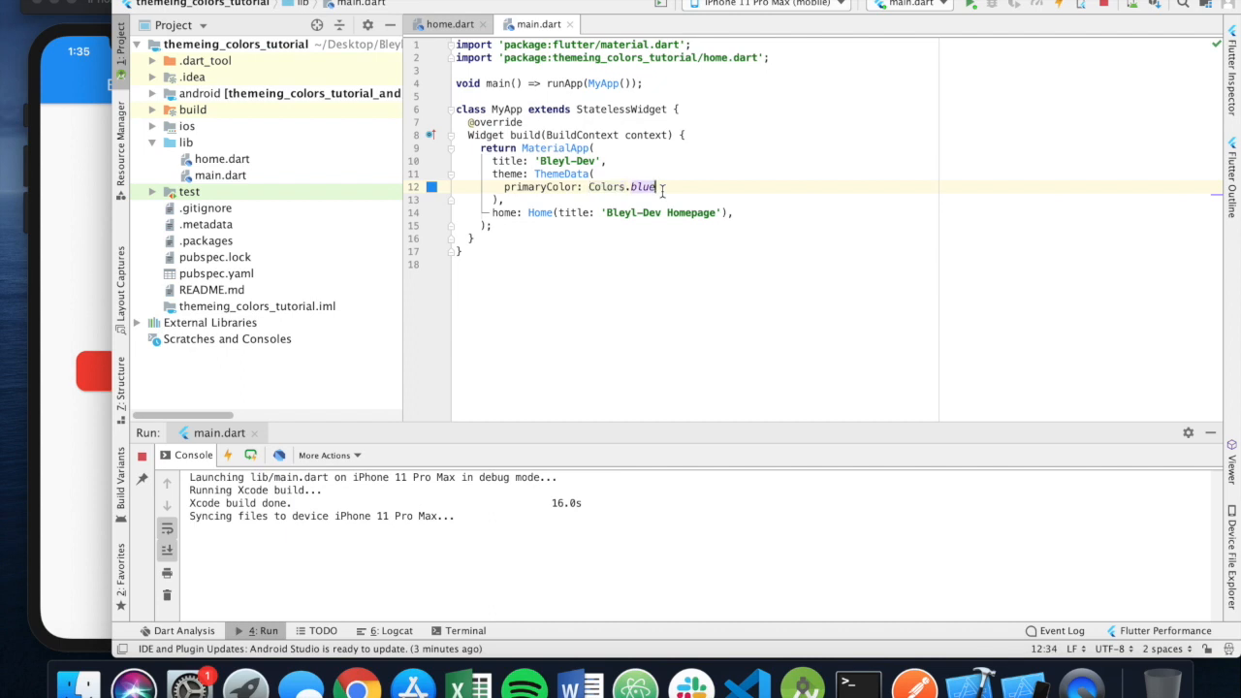
pyautogui.press('BackSpace')
pyautogui.write('(')
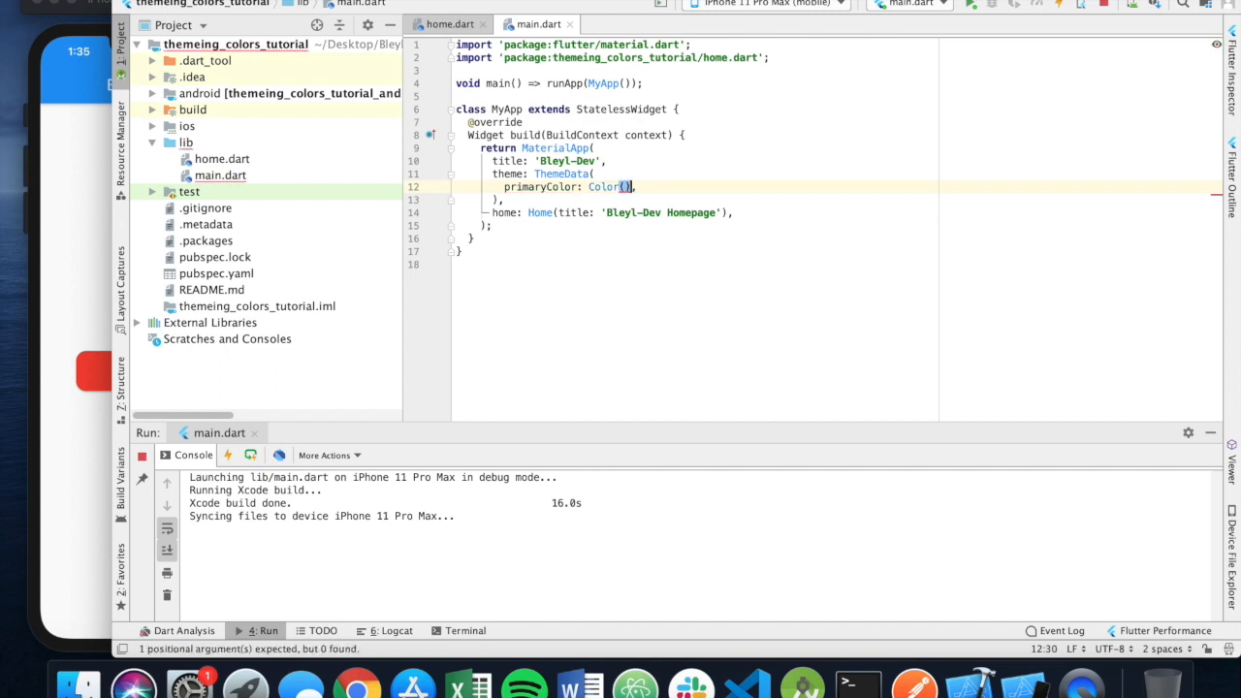
pyautogui.write('0xff')
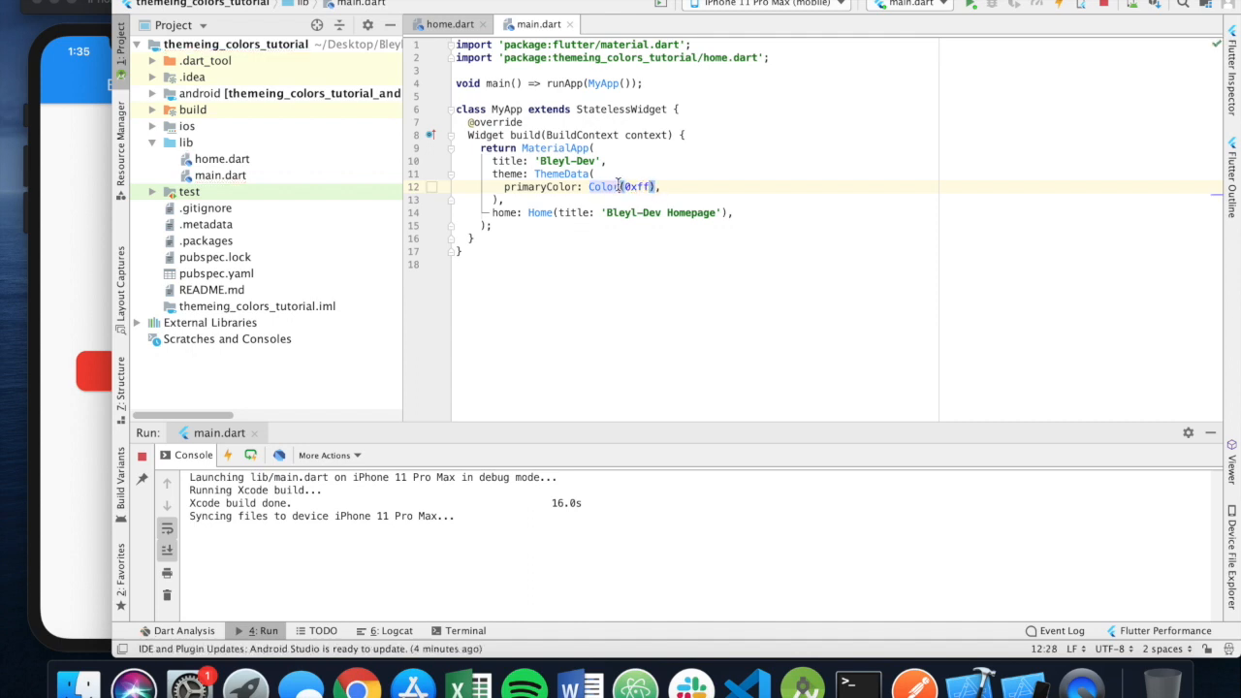
pyautogui.doubleClick(604, 186)
pyautogui.write('8c52ff')
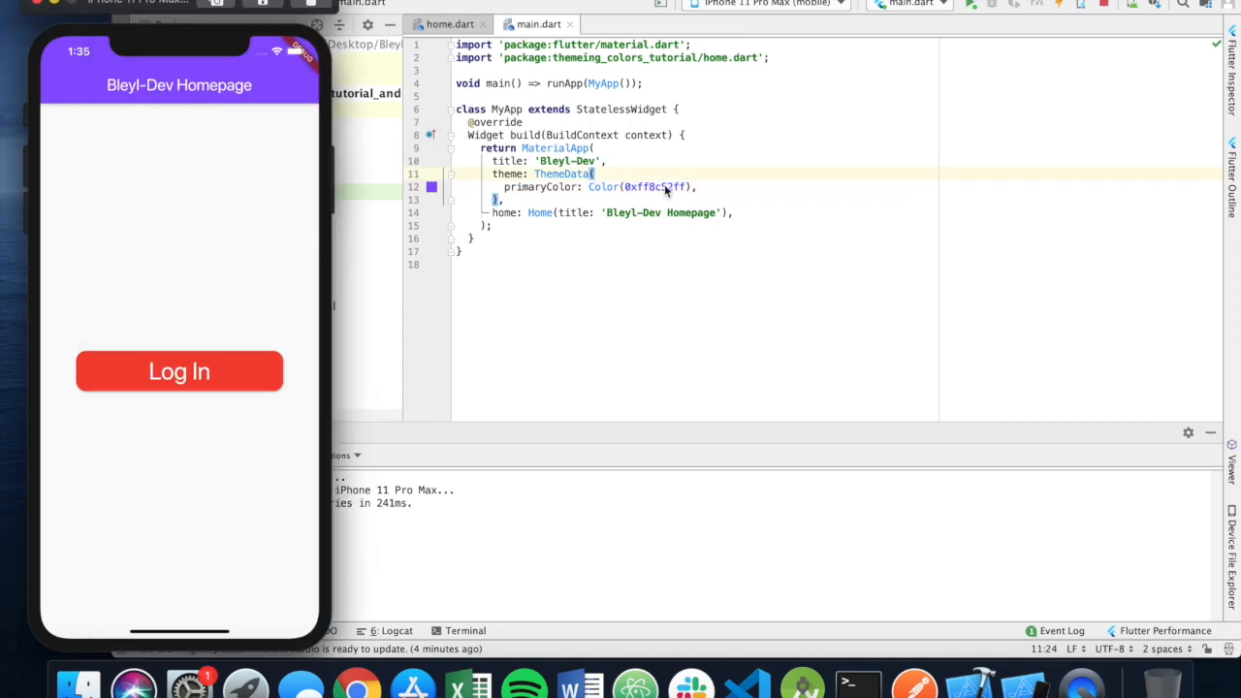
# In home.dart, set the Log In RaisedButton color to Theme.of(context).primaryColor.
pyautogui.click(450, 23)
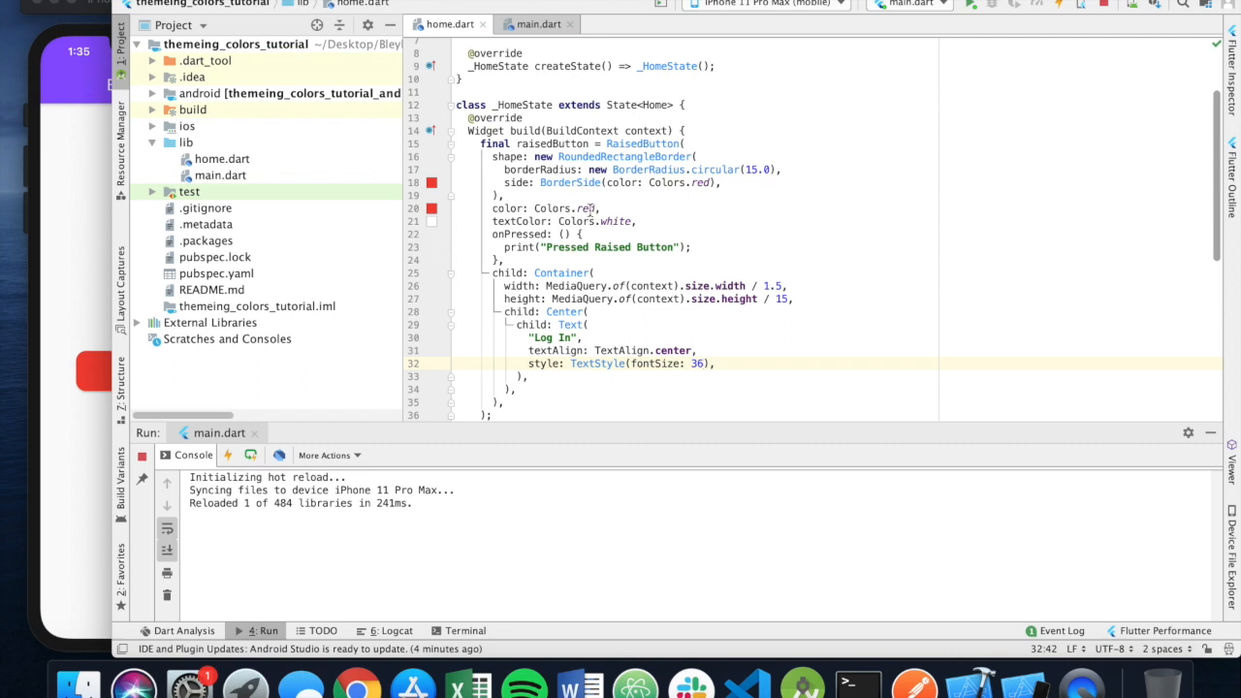
pyautogui.doubleClick(562, 209)
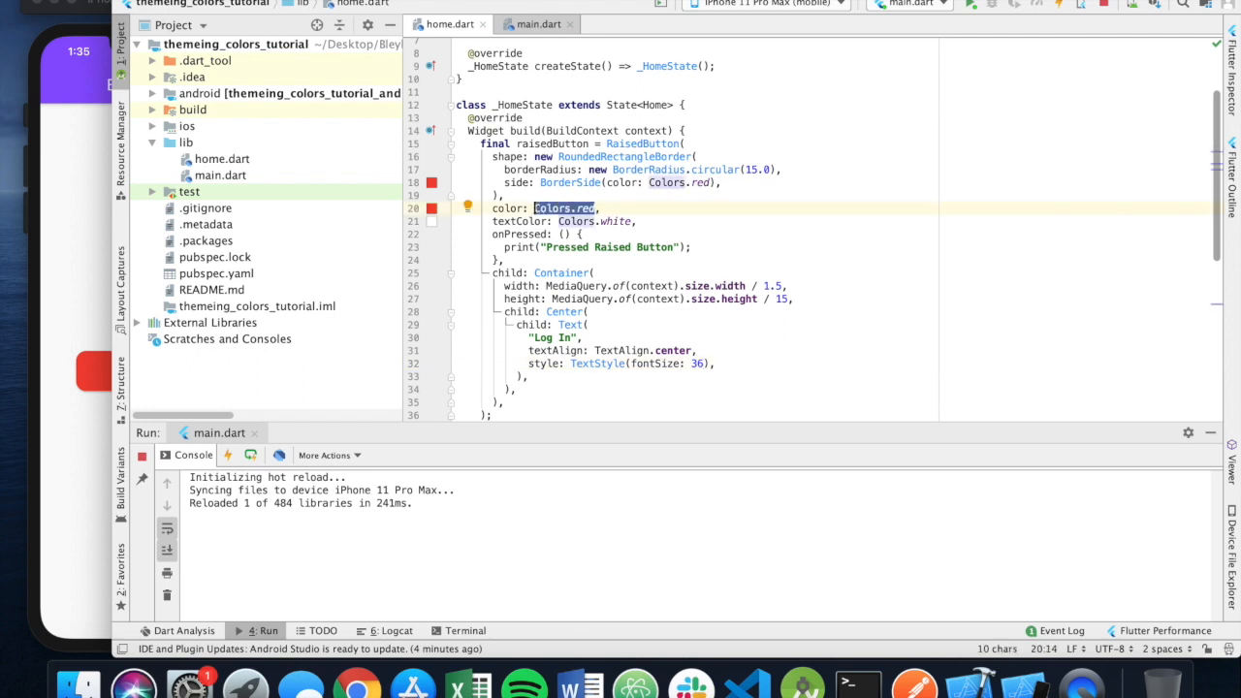
pyautogui.write('Theme.of(context')
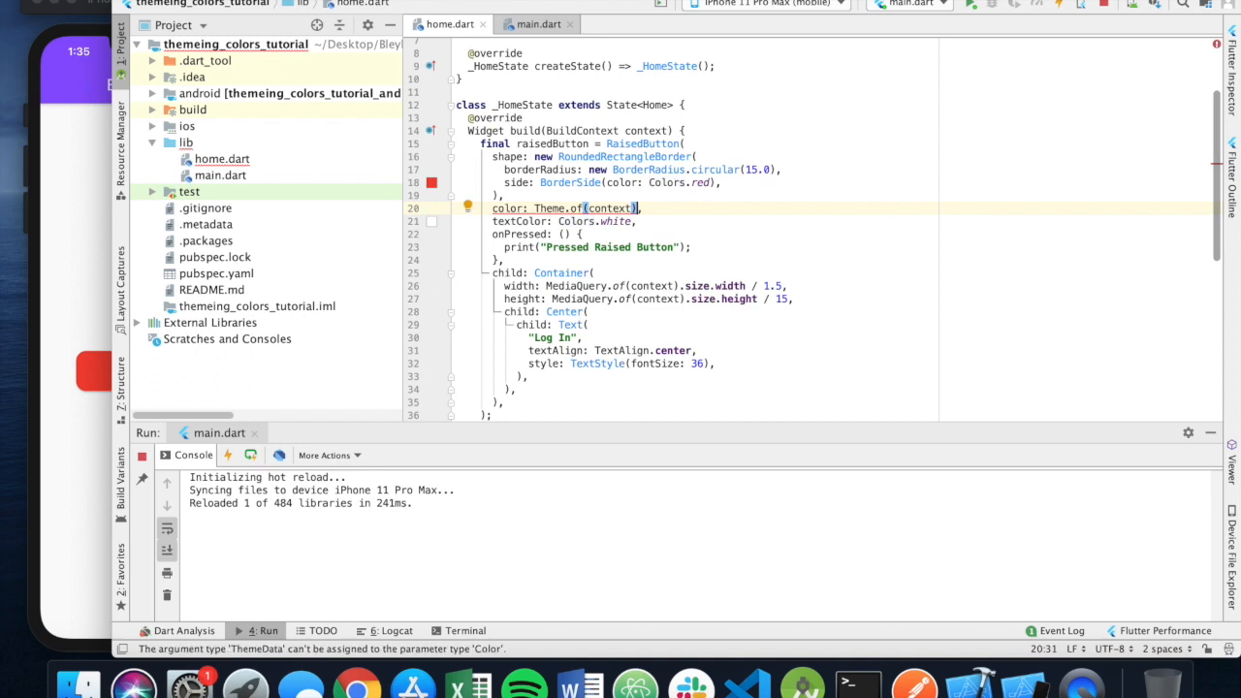
pyautogui.write('.primaryColor')
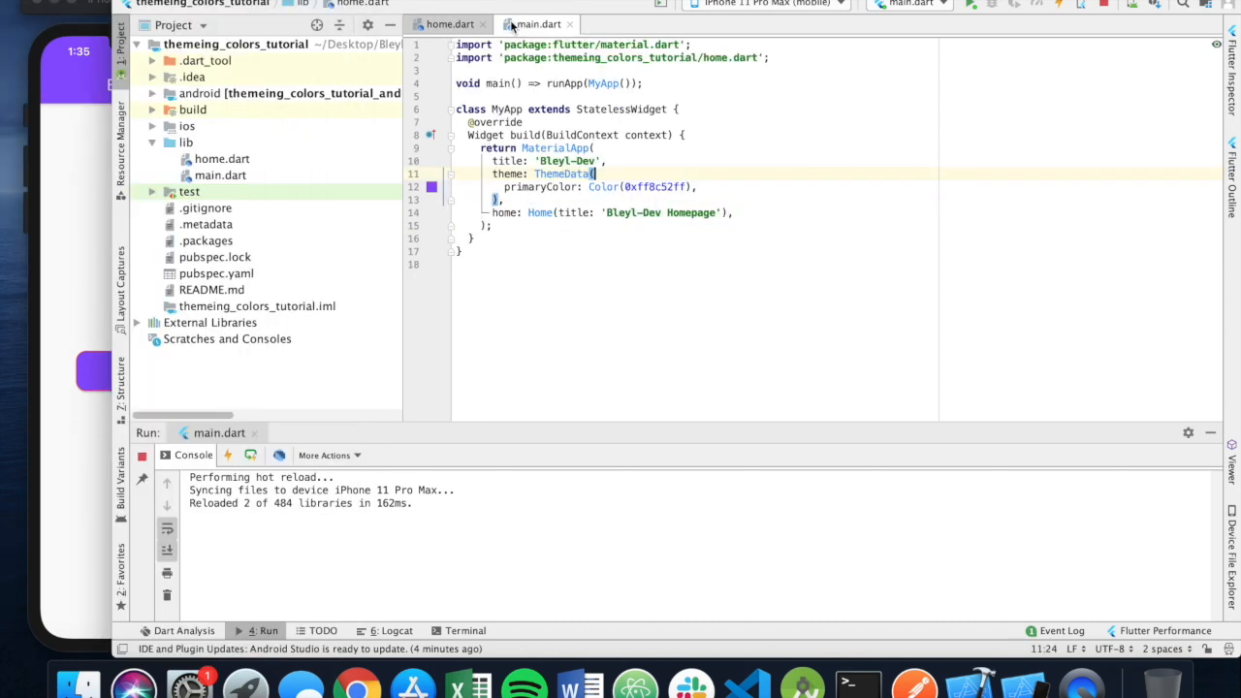
# Set the button's BorderSide colour to Theme.of(context).primaryColor as well.
pyautogui.click(450, 23)
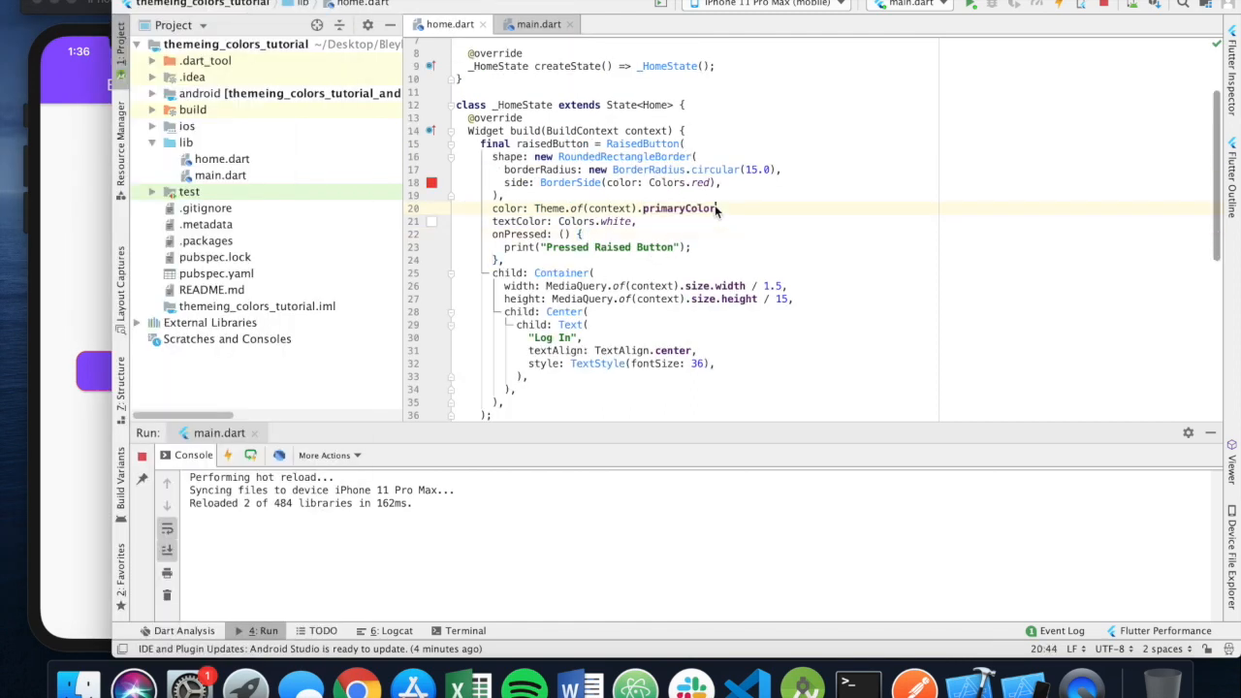
pyautogui.doubleClick(628, 209)
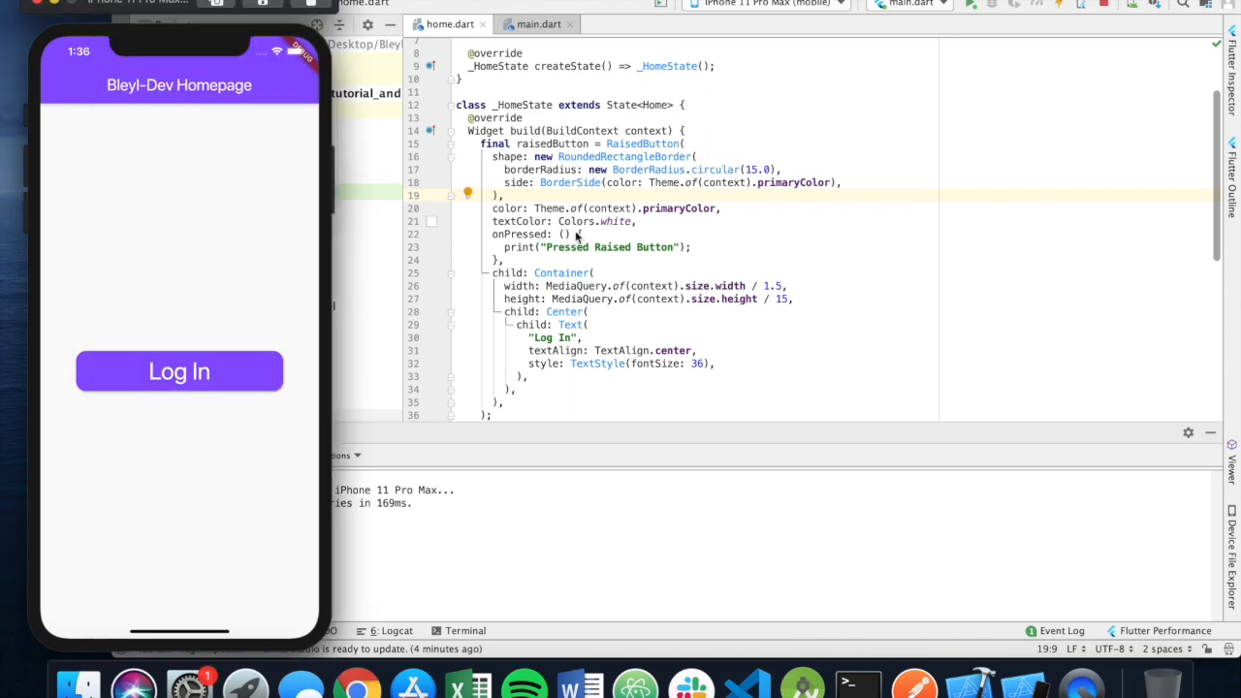
# Add textTheme: TextTheme(bodyText1: TextStyle(color: Colors.red, fontSize: 20)) inside ThemeData in main.dart.
pyautogui.click(540, 24)
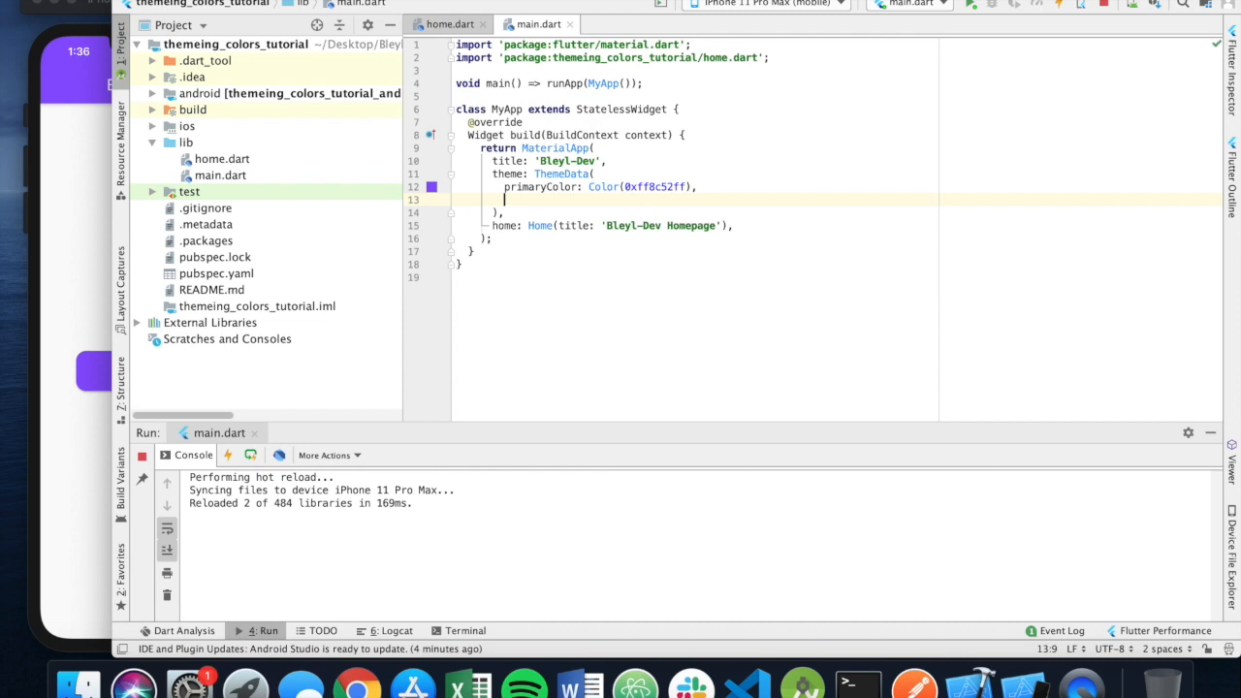
pyautogui.write('textTheme:')
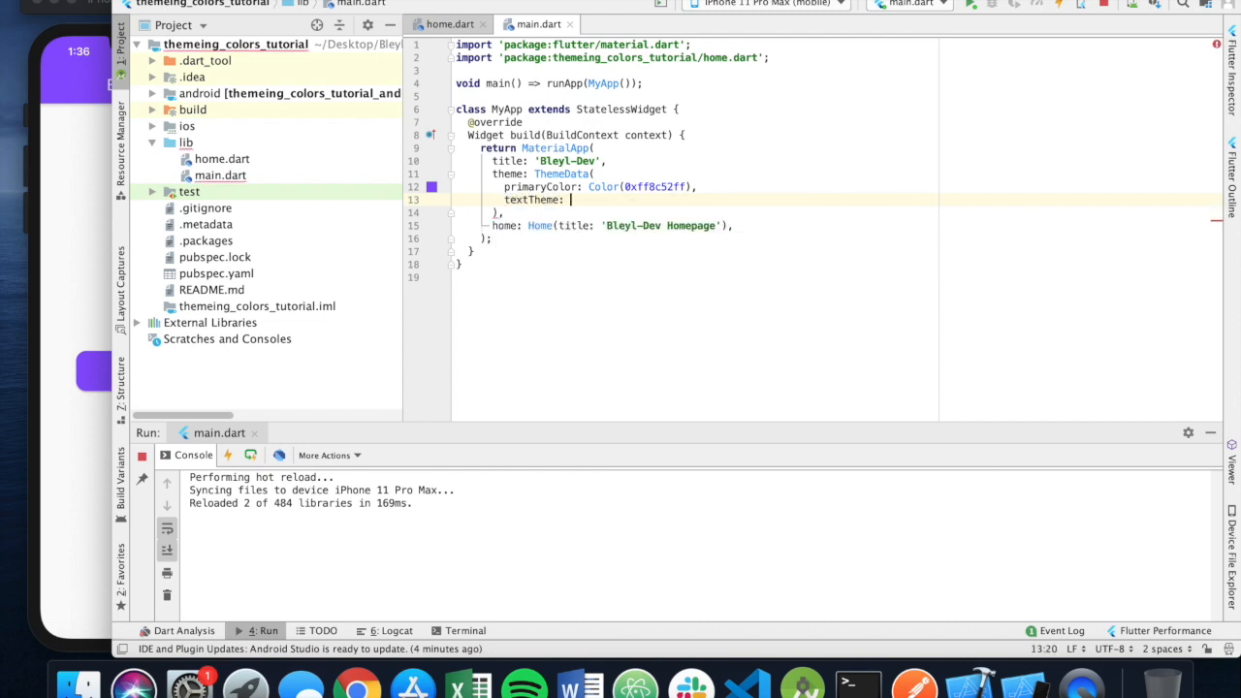
pyautogui.write('TextTheme(')
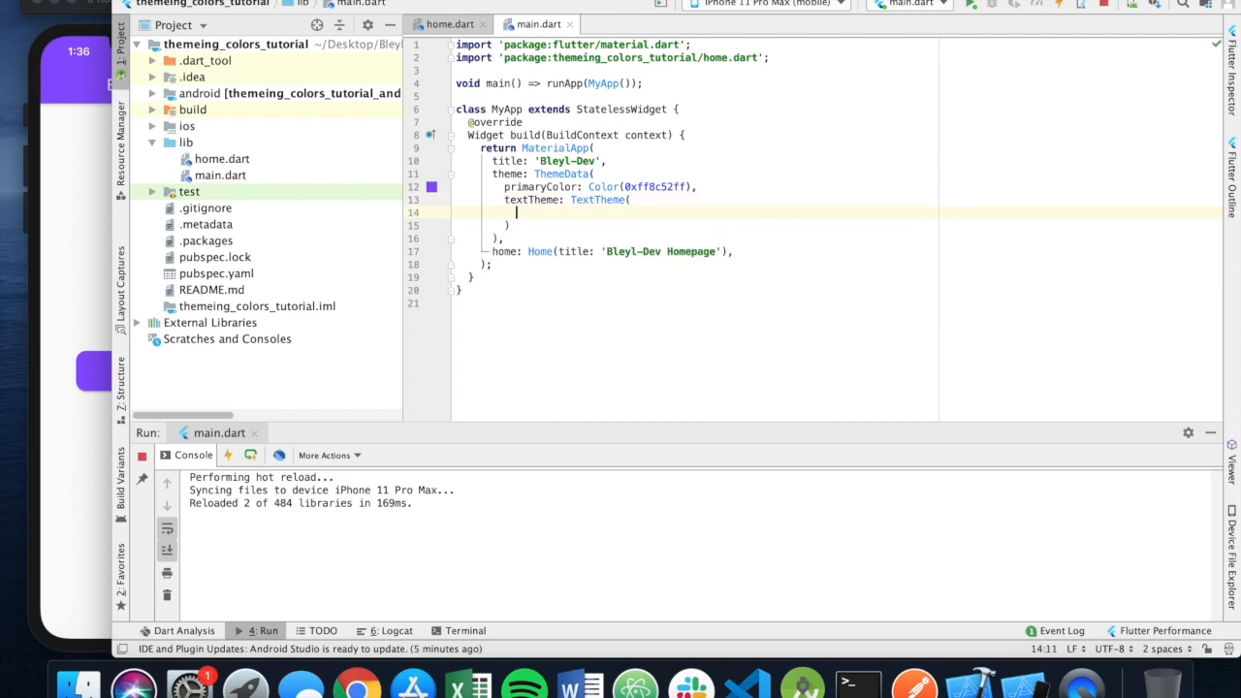
pyautogui.write('bodyText1:')
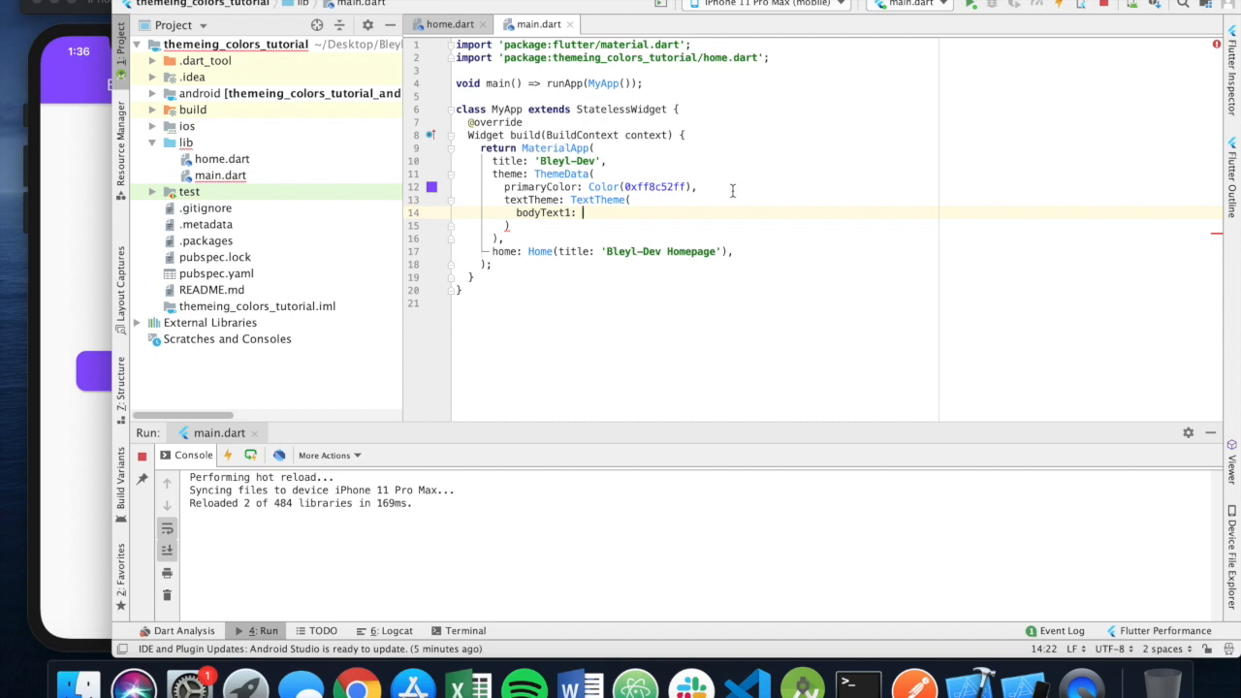
pyautogui.write('Text')
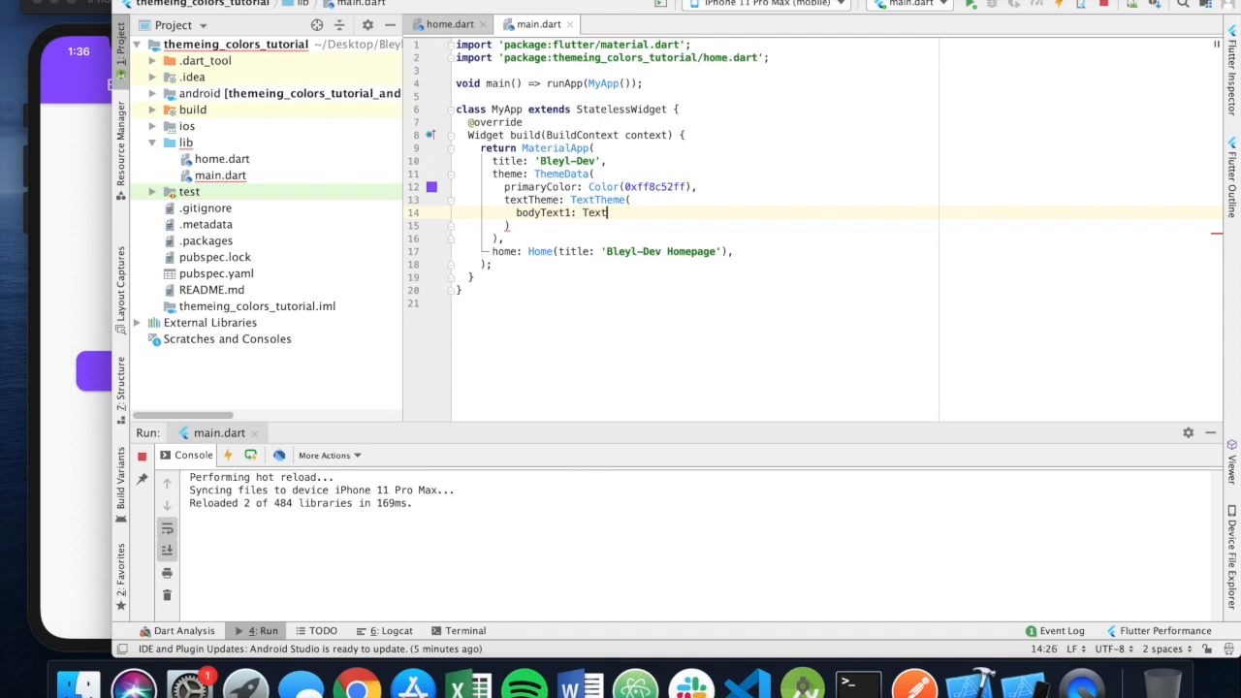
pyautogui.write('Style(')
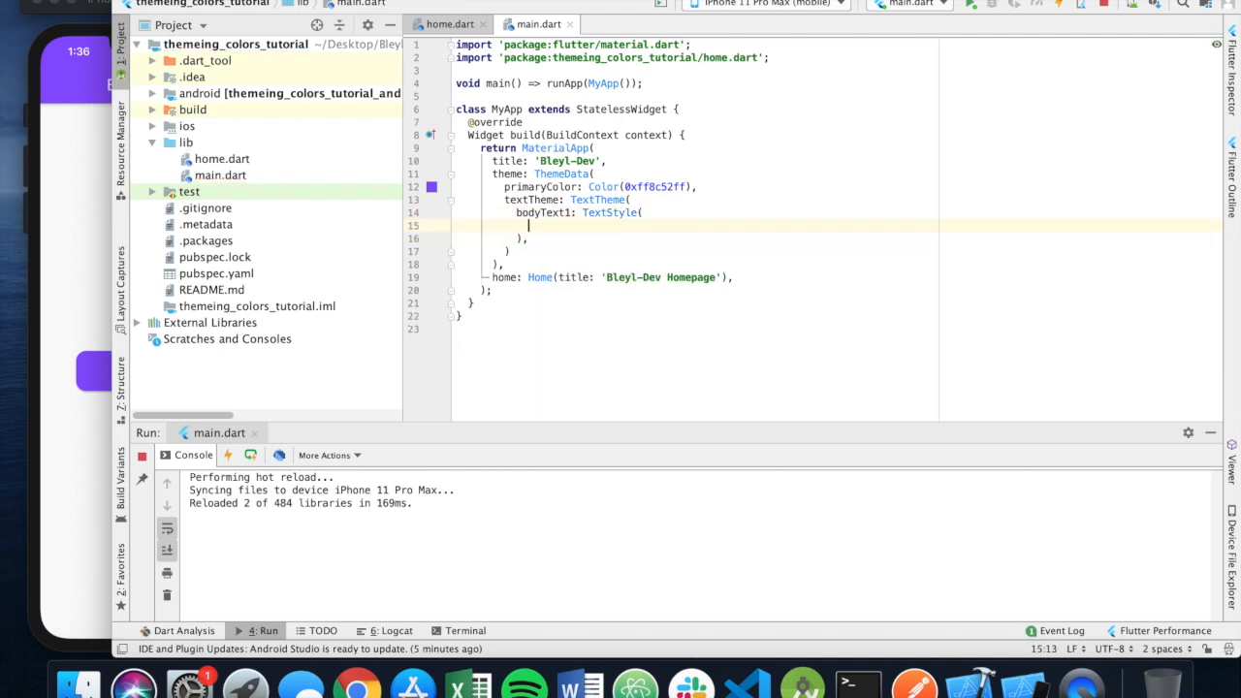
pyautogui.write('color:')
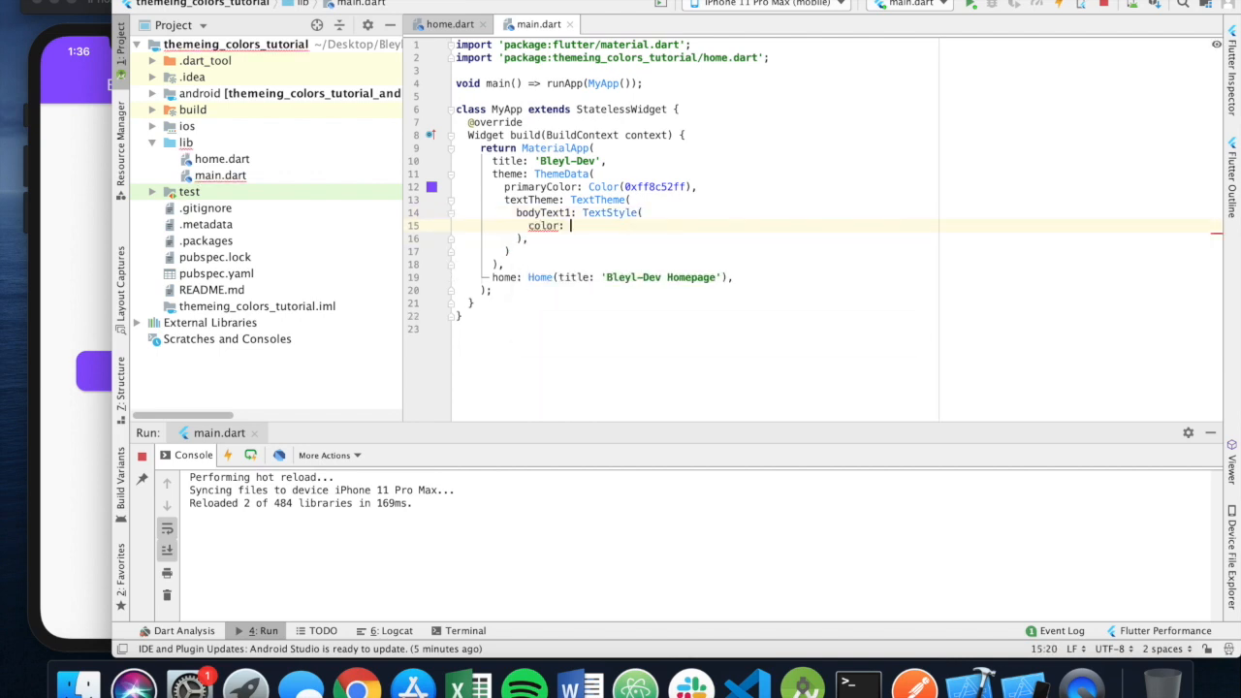
pyautogui.write('Colors.red,')
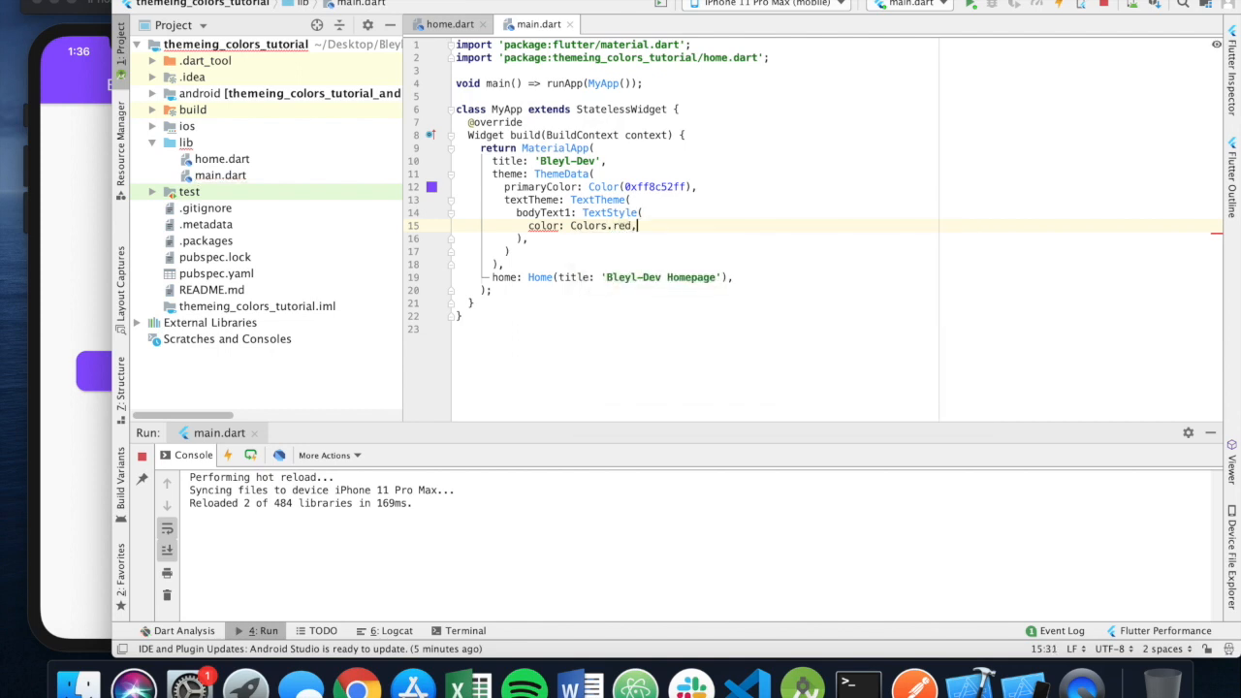
pyautogui.write('t')
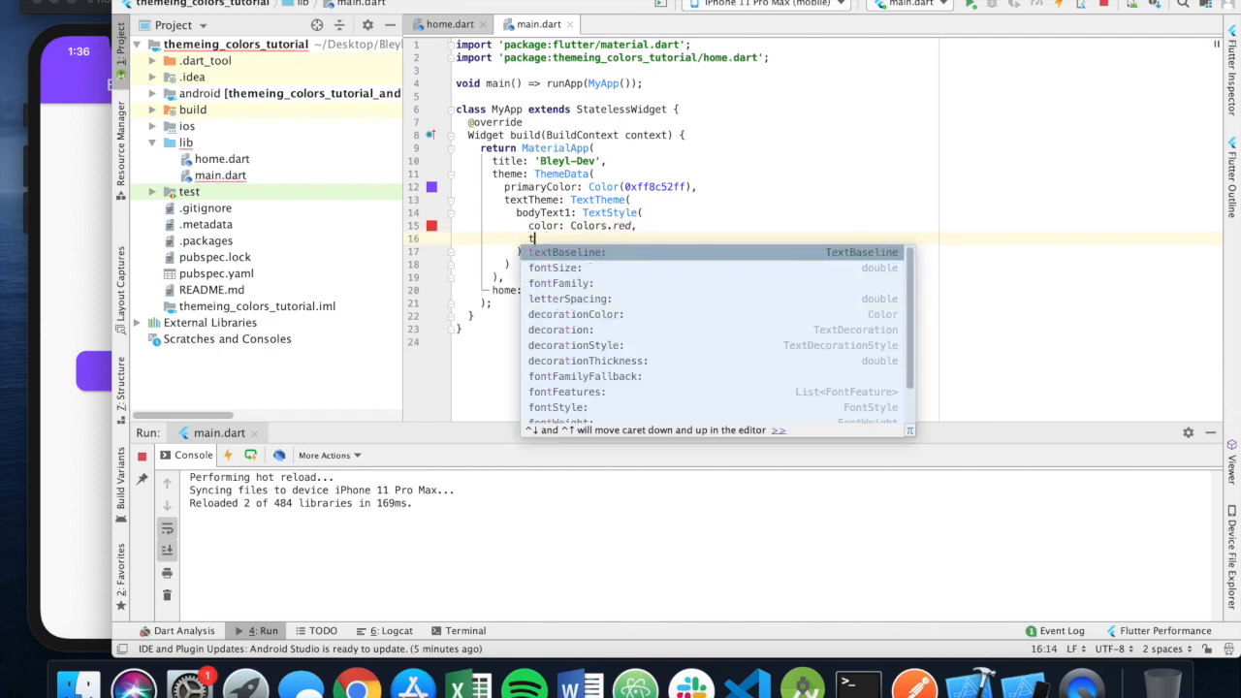
pyautogui.write('fontSize:')
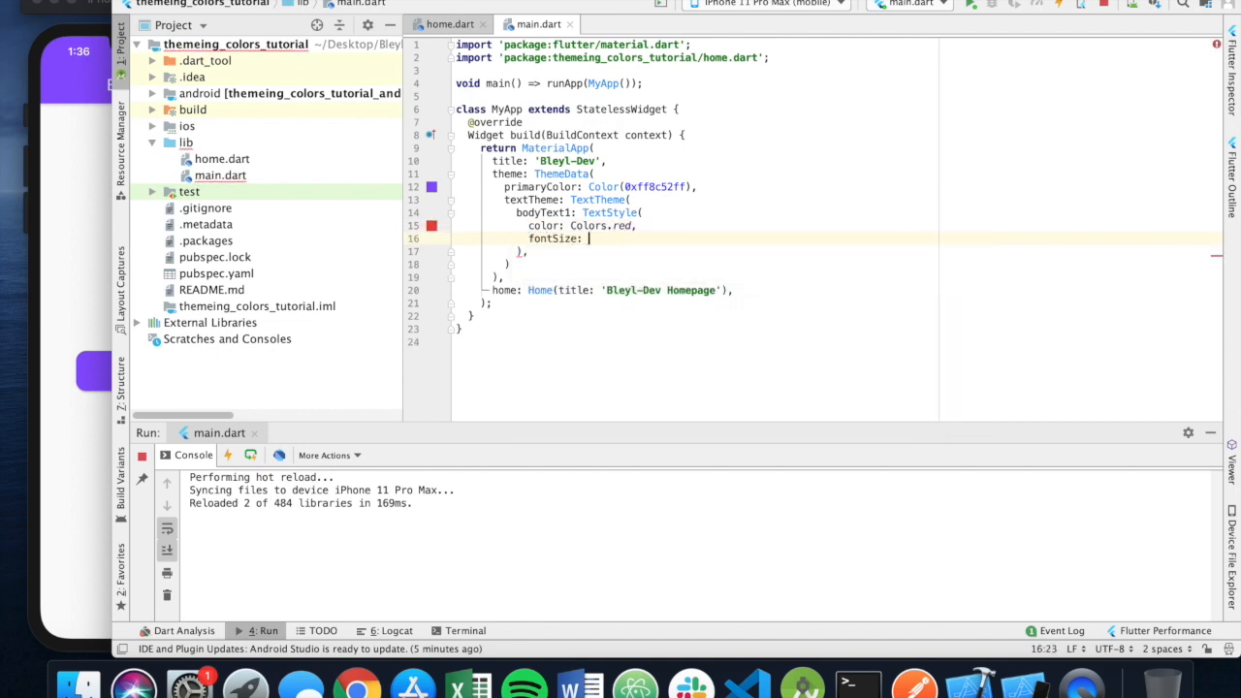
pyautogui.write('20,')
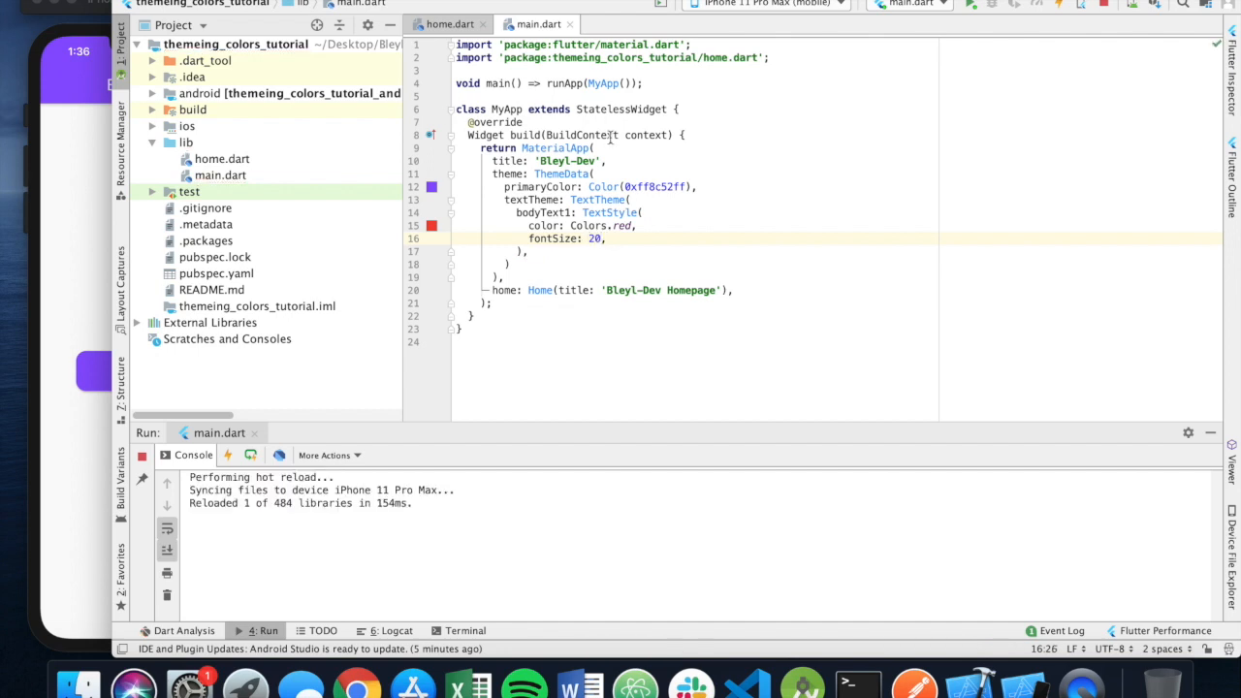
# In home.dart, style the Log In text with Theme.of(context).textTheme.bodyText1.
pyautogui.click(451, 23)
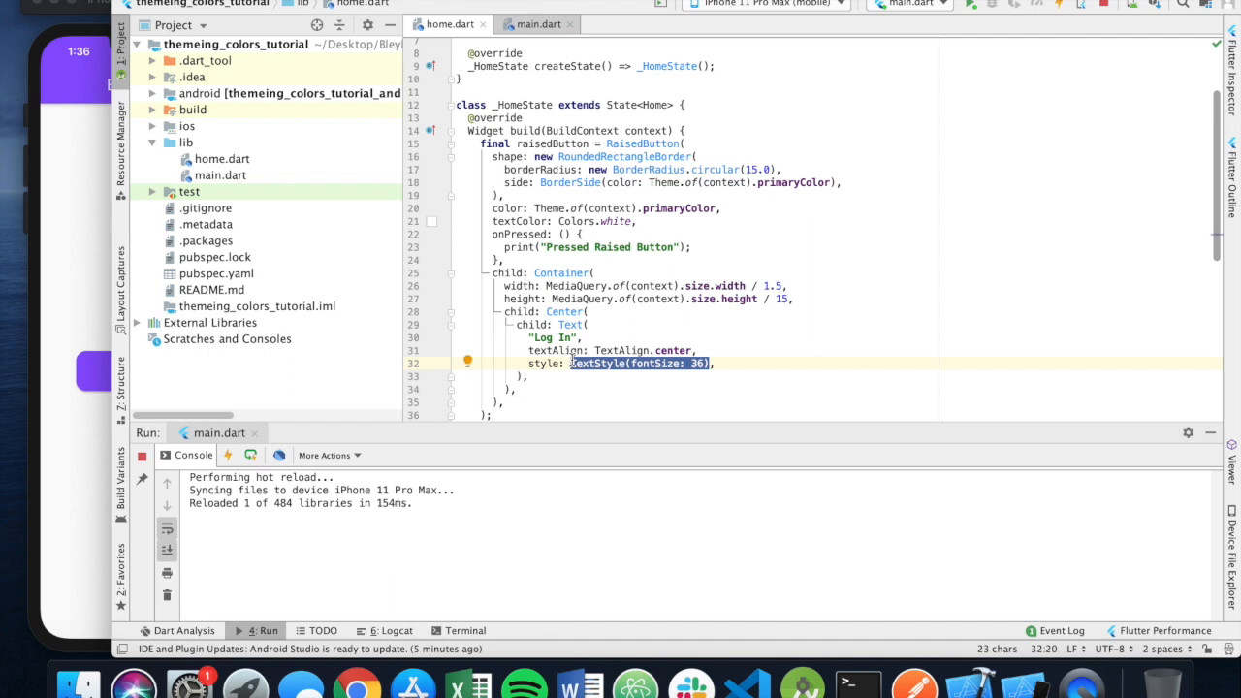
pyautogui.write('Theme.of(conte')
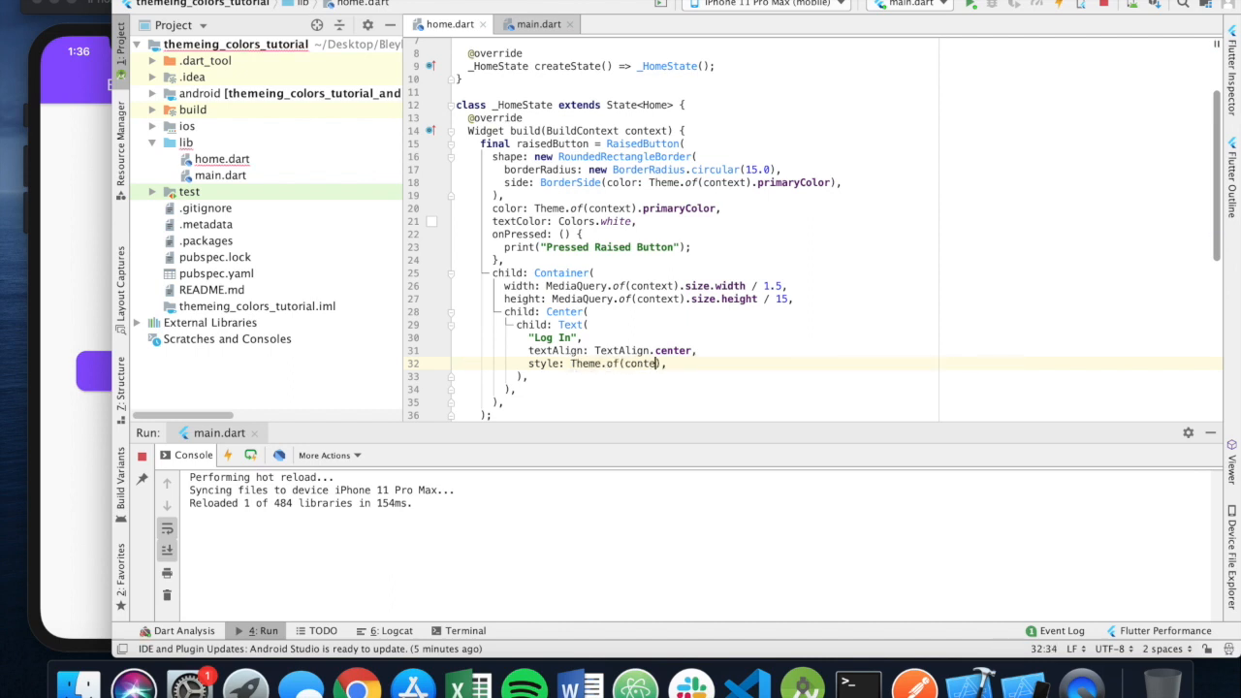
pyautogui.write('.')
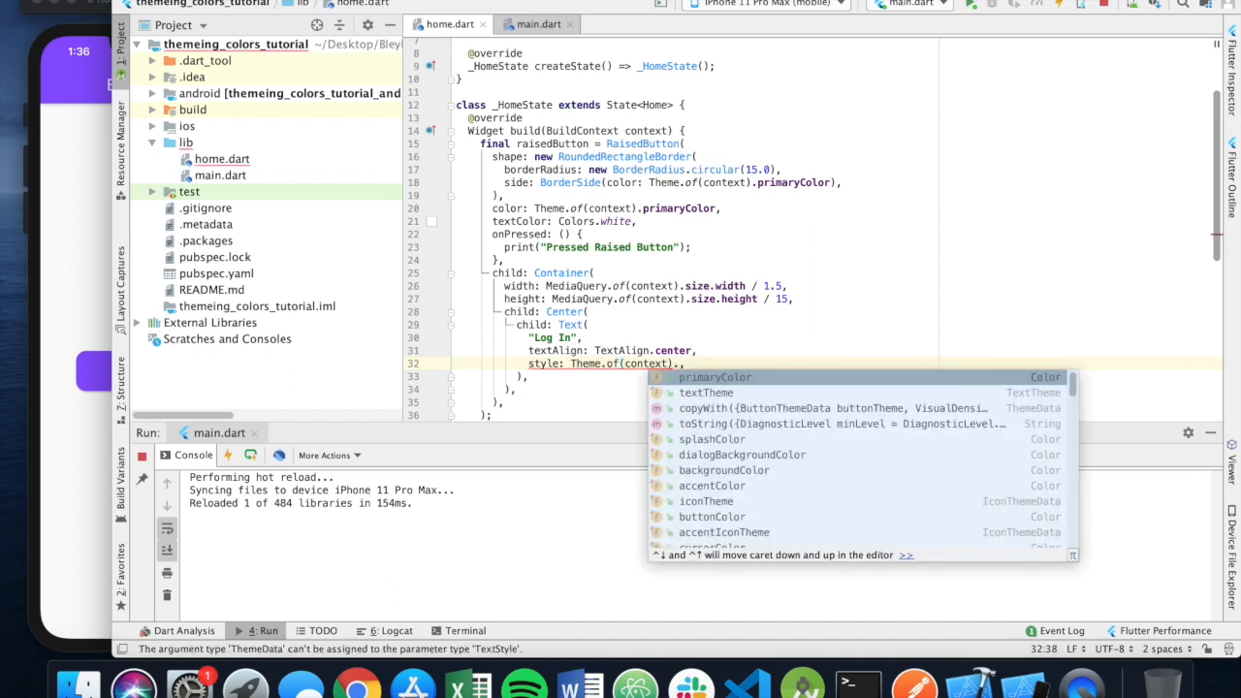
pyautogui.write('.textTheme.b')
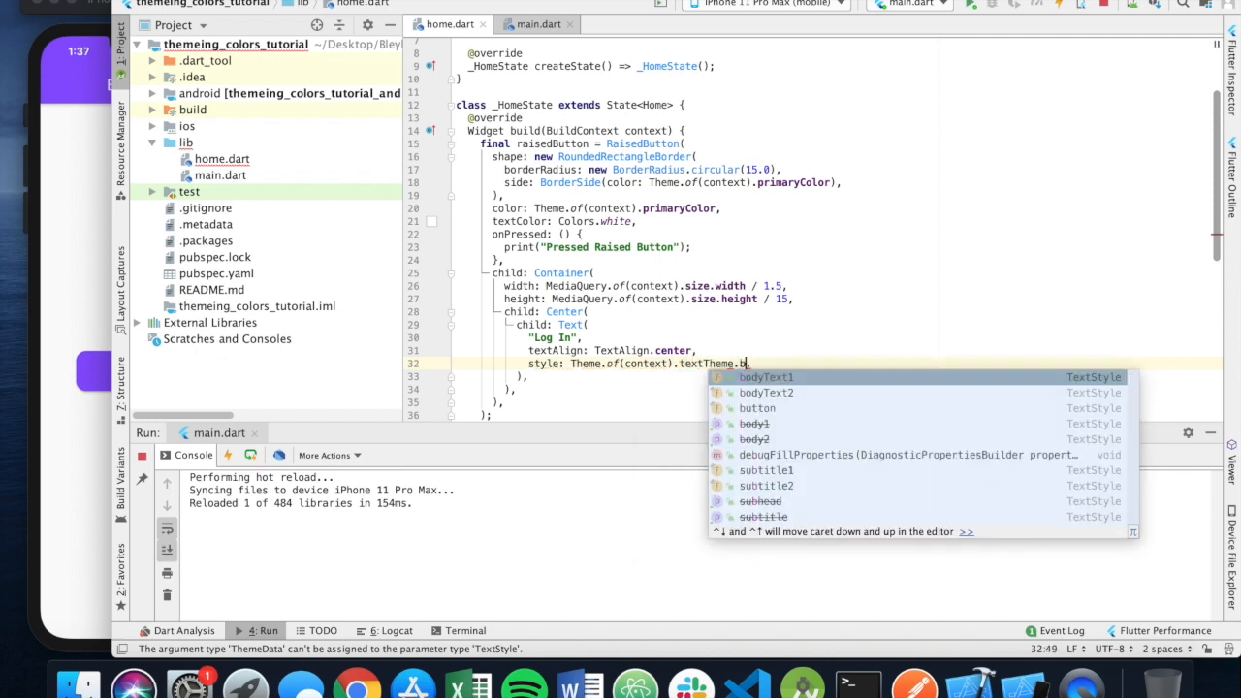
pyautogui.click(766, 376)
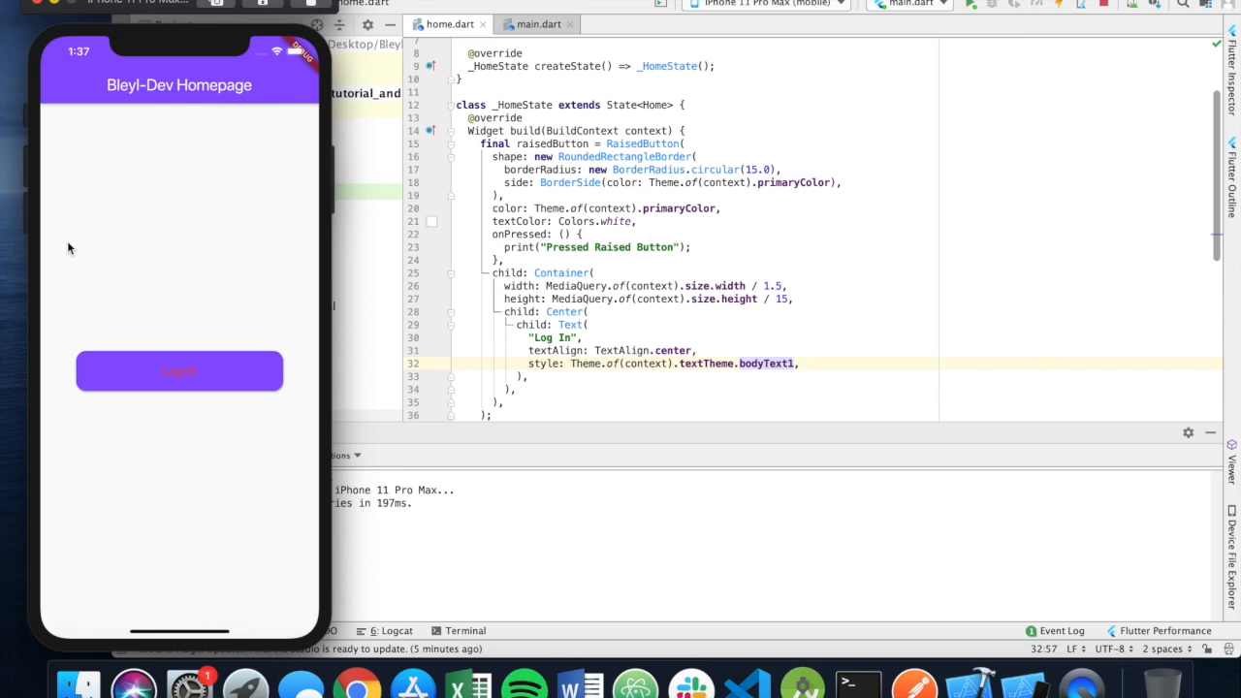
pyautogui.moveTo(621, 211)
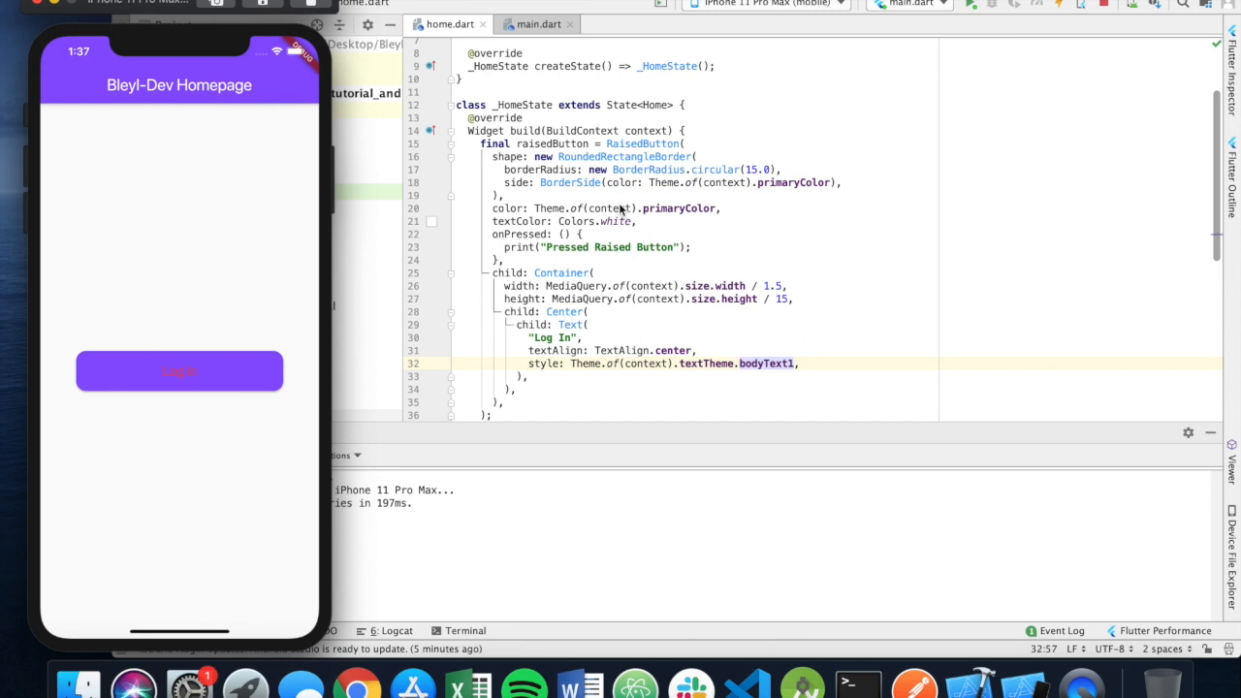